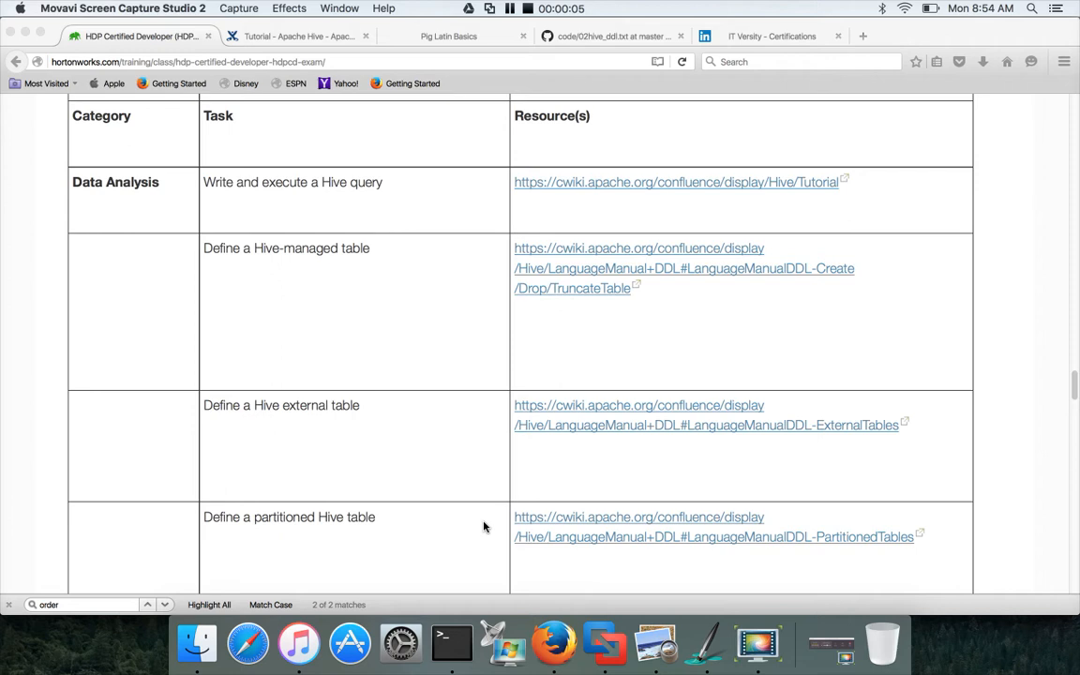
pyautogui.moveTo(385, 260)
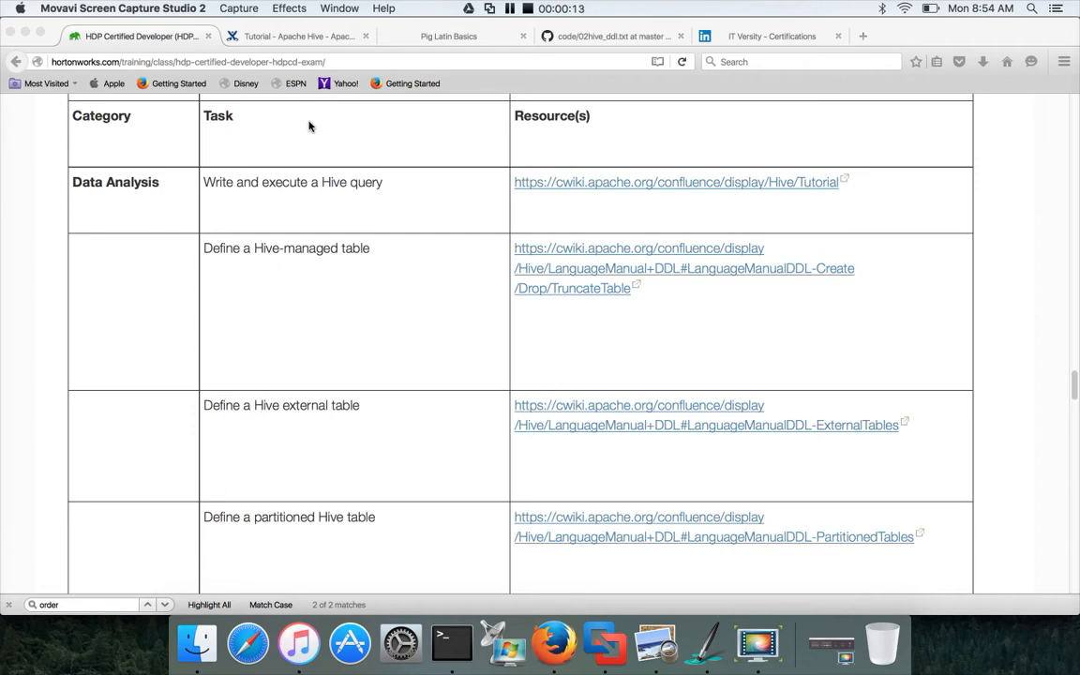
pyautogui.moveTo(171, 207)
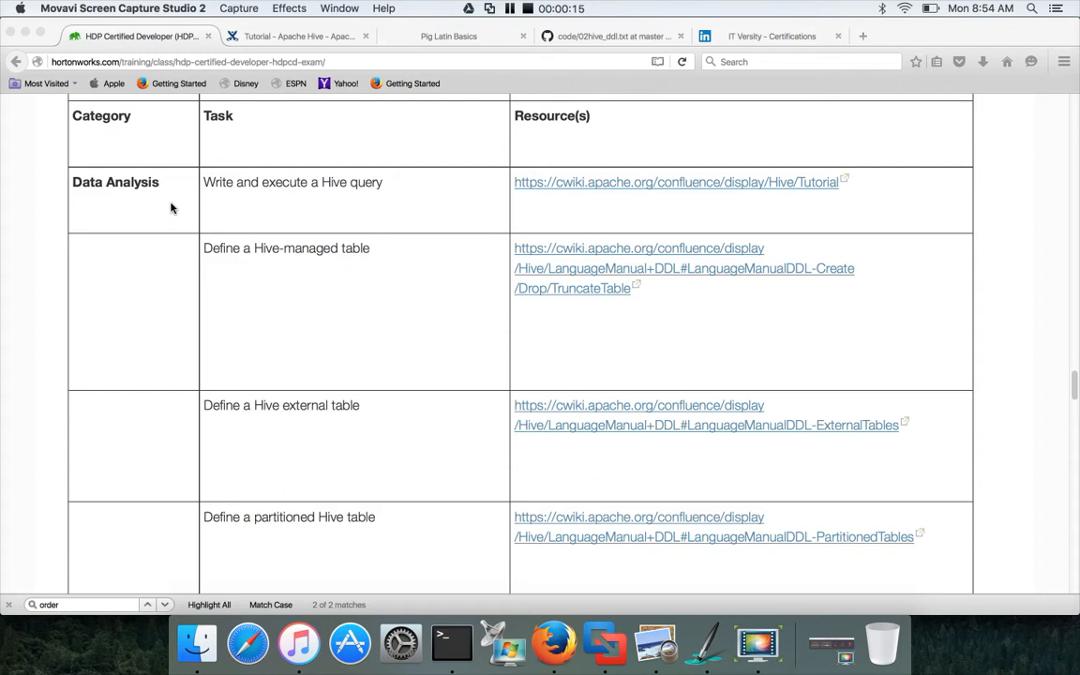
pyautogui.moveTo(156, 198)
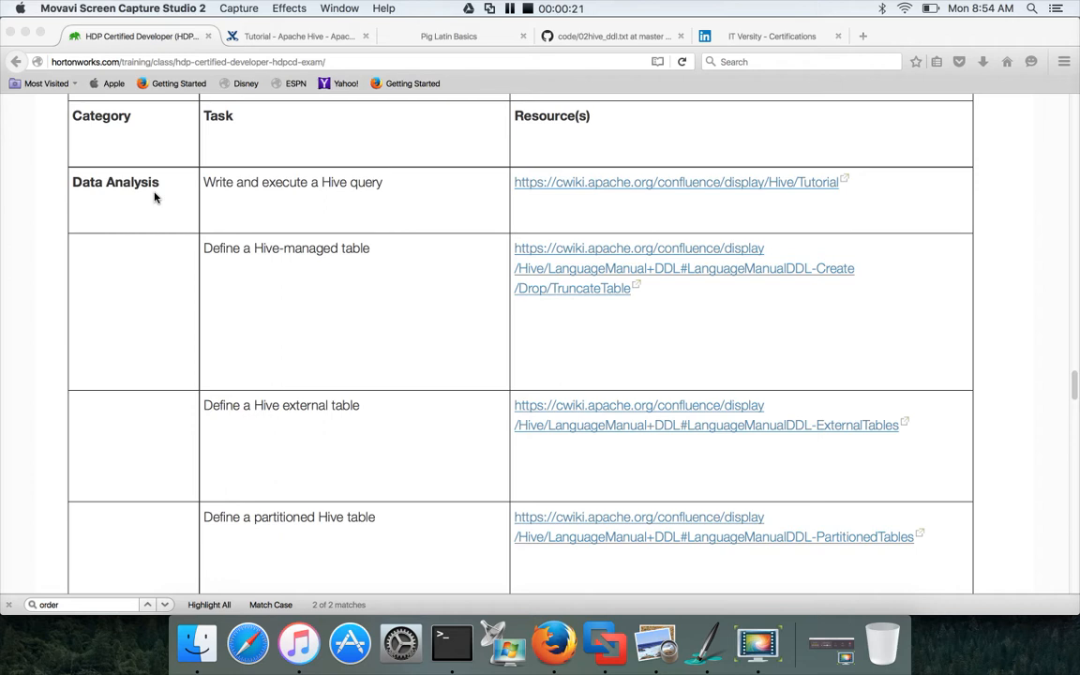
pyautogui.moveTo(164, 180)
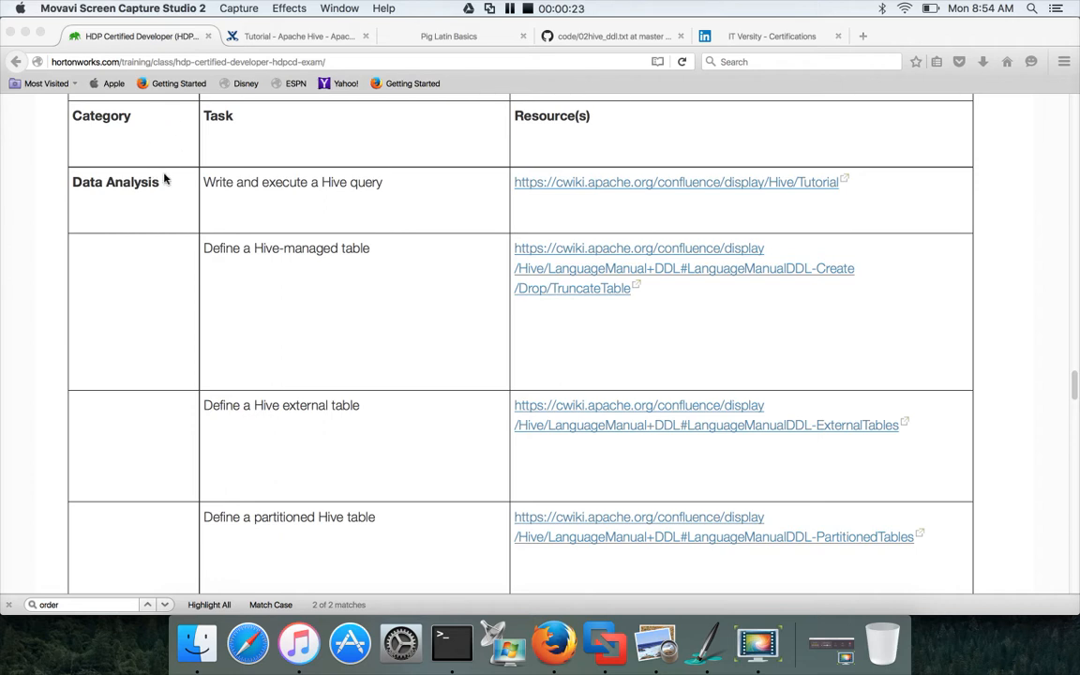
pyautogui.moveTo(323, 283)
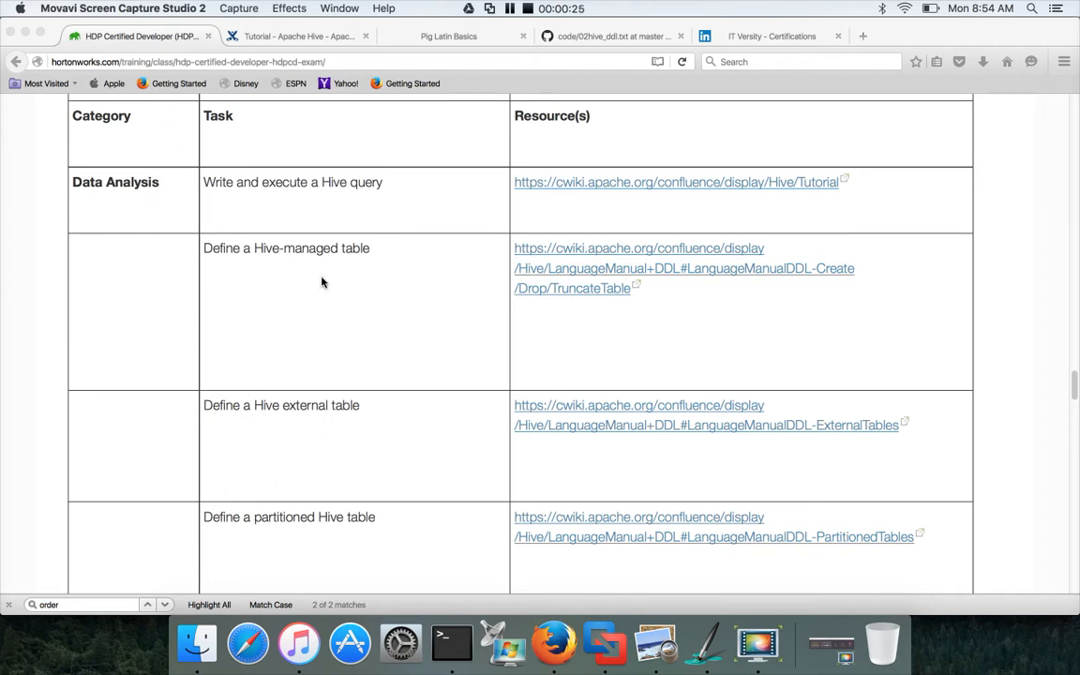
# Scroll the Data Analysis list past the Hive table definitions to the ORCFile table tasks.
pyautogui.scroll(-3)
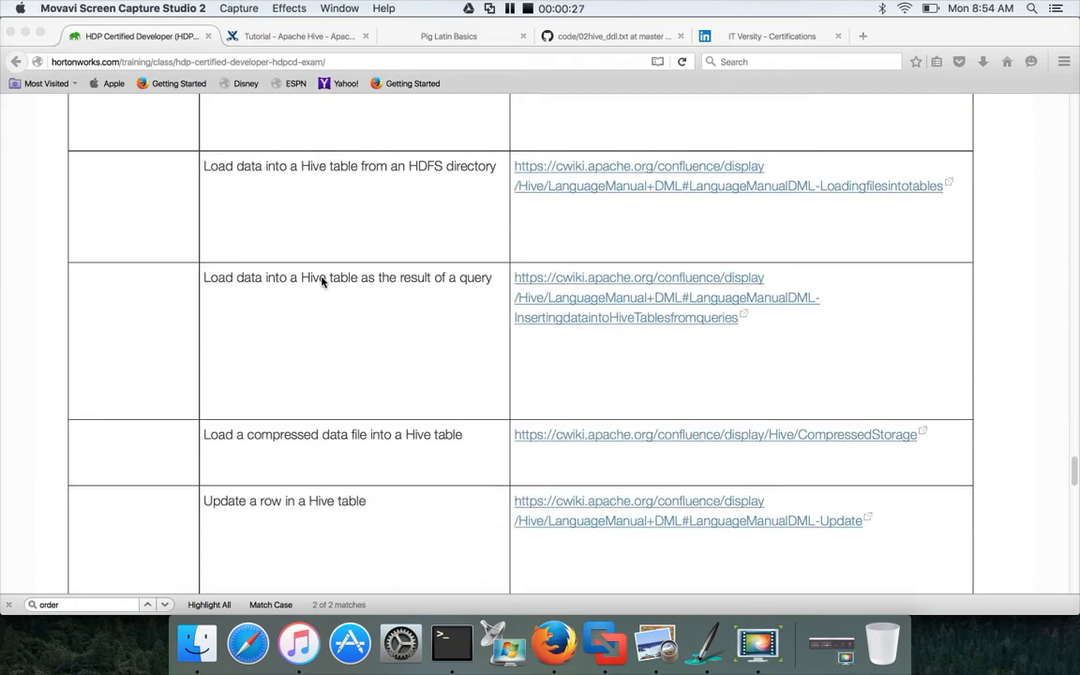
pyautogui.scroll(-3)
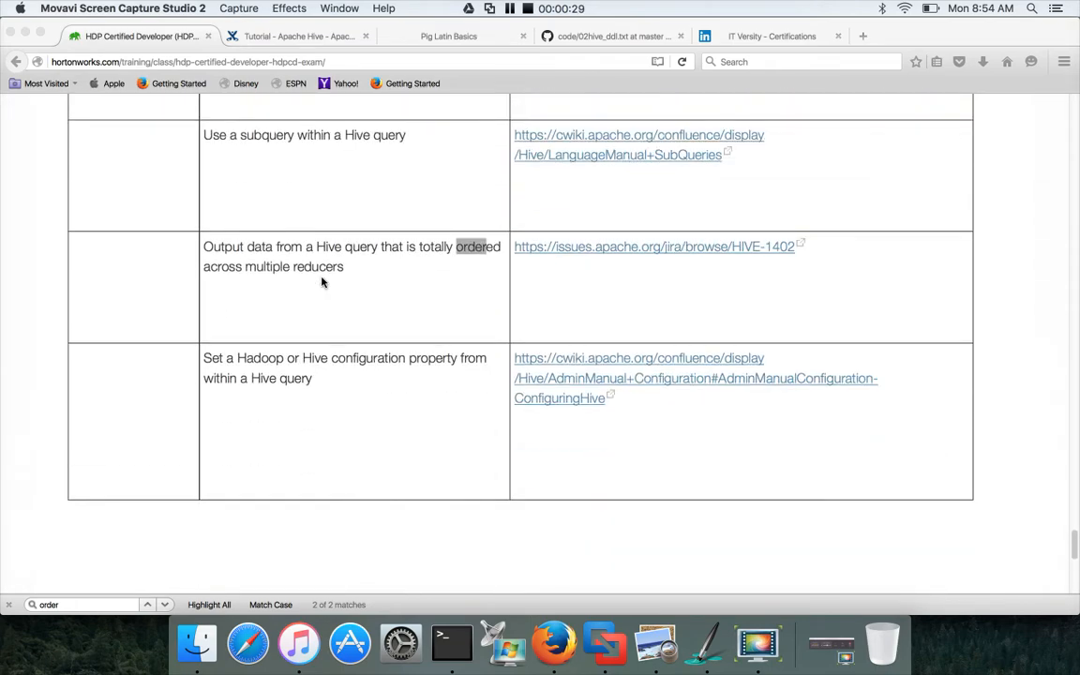
pyautogui.scroll(-3)
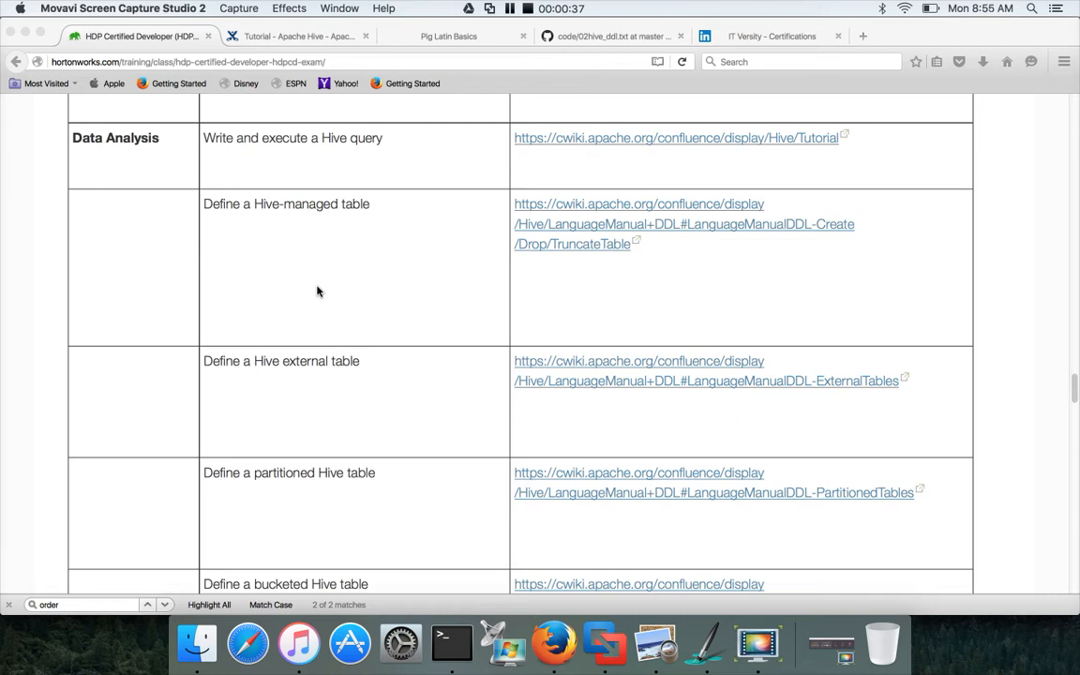
pyautogui.moveTo(321, 232)
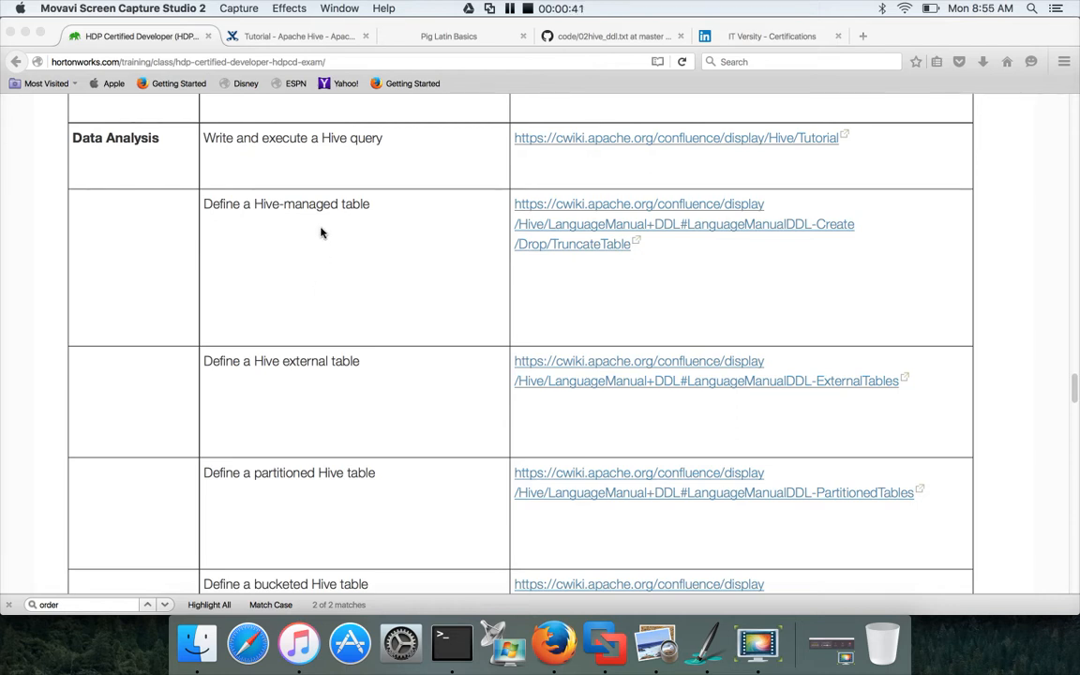
pyautogui.moveTo(331, 155)
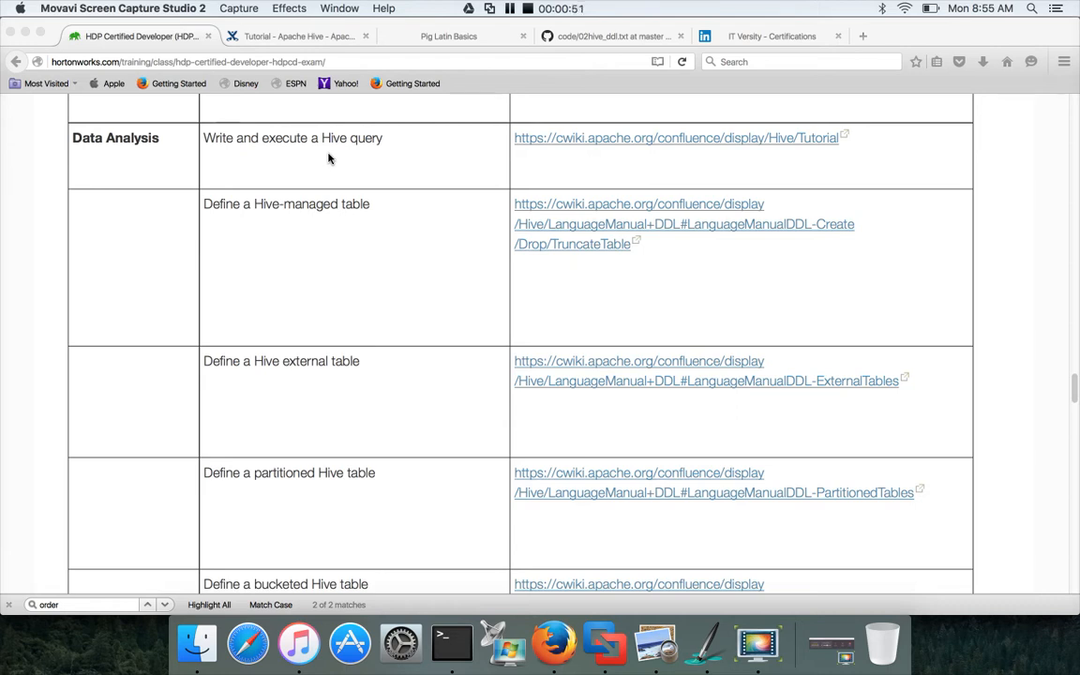
pyautogui.moveTo(328, 240)
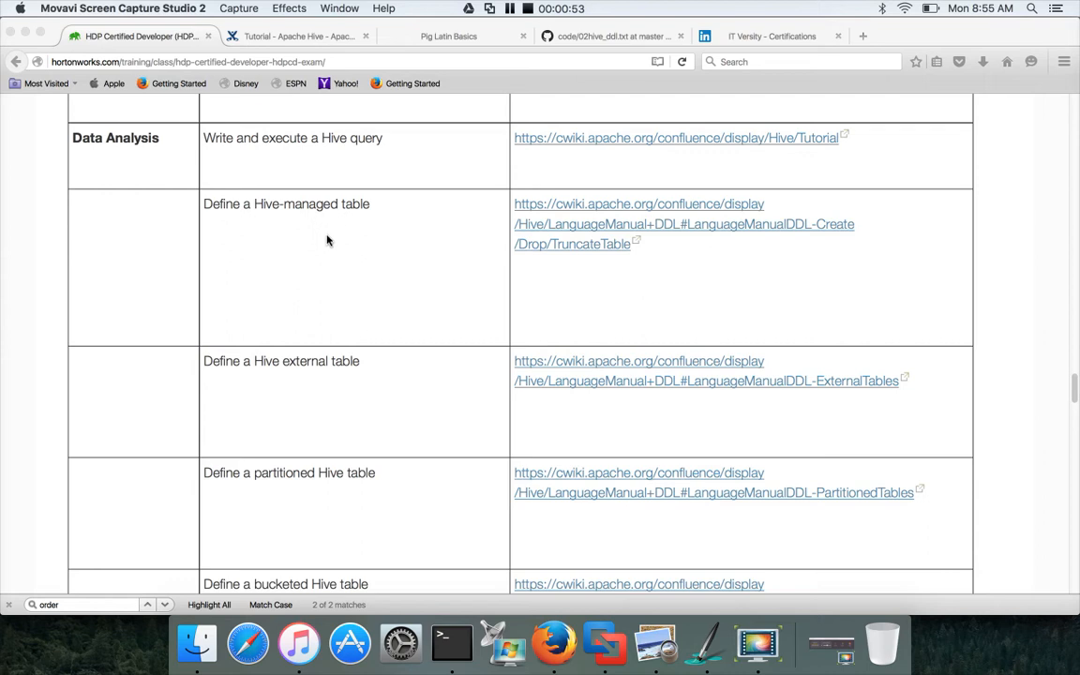
pyautogui.scroll(-3)
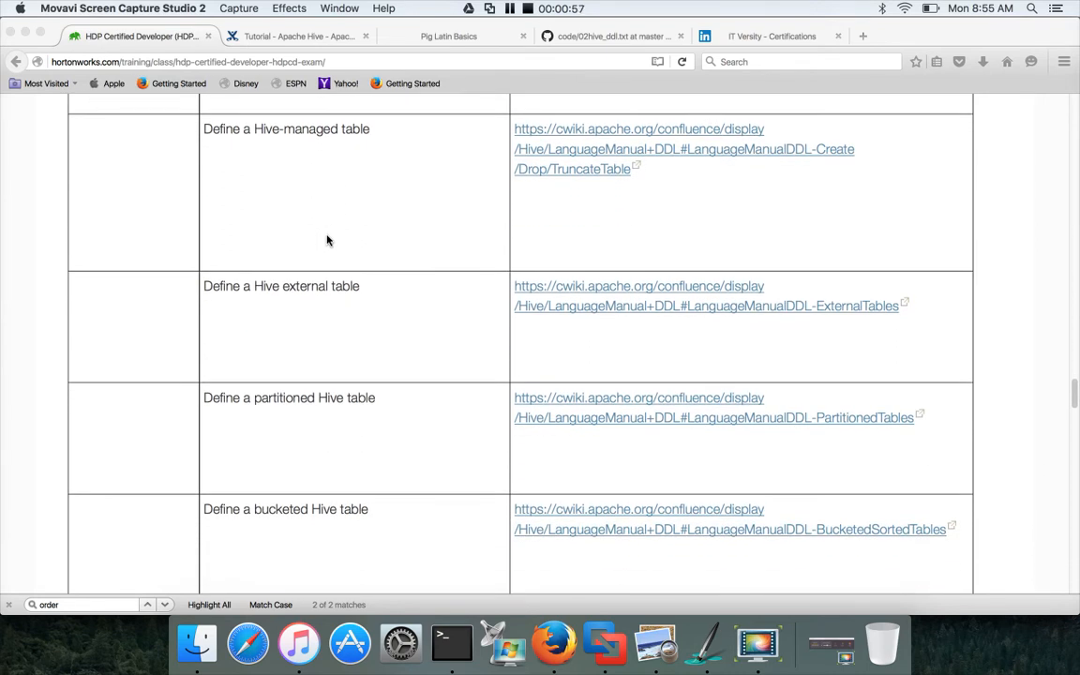
pyautogui.scroll(-3)
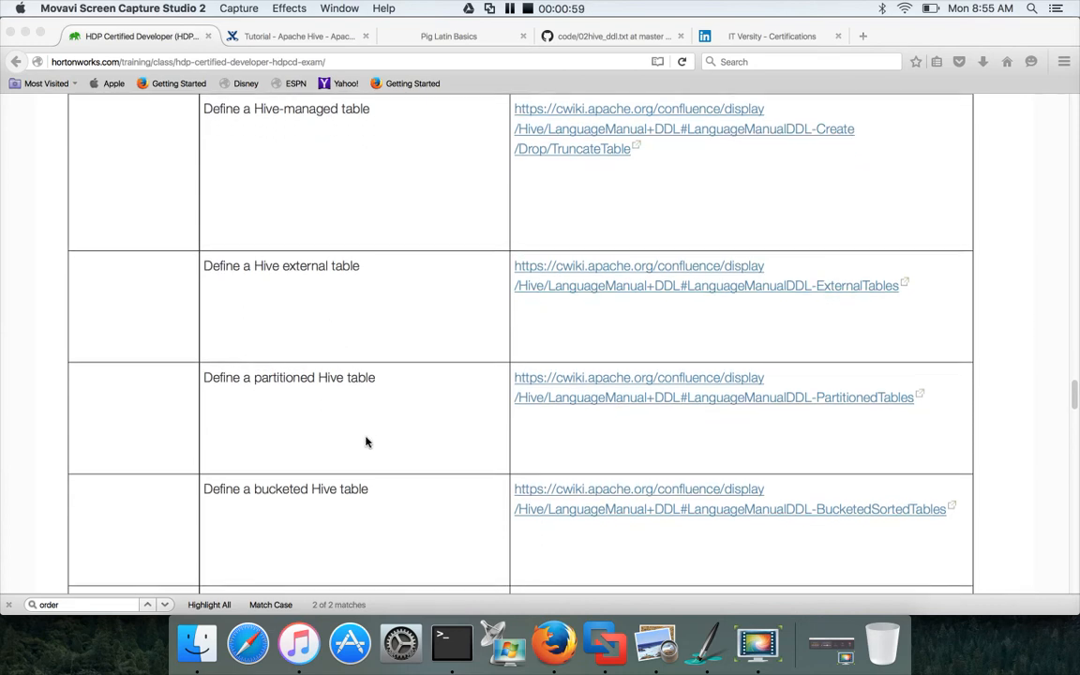
pyautogui.scroll(-3)
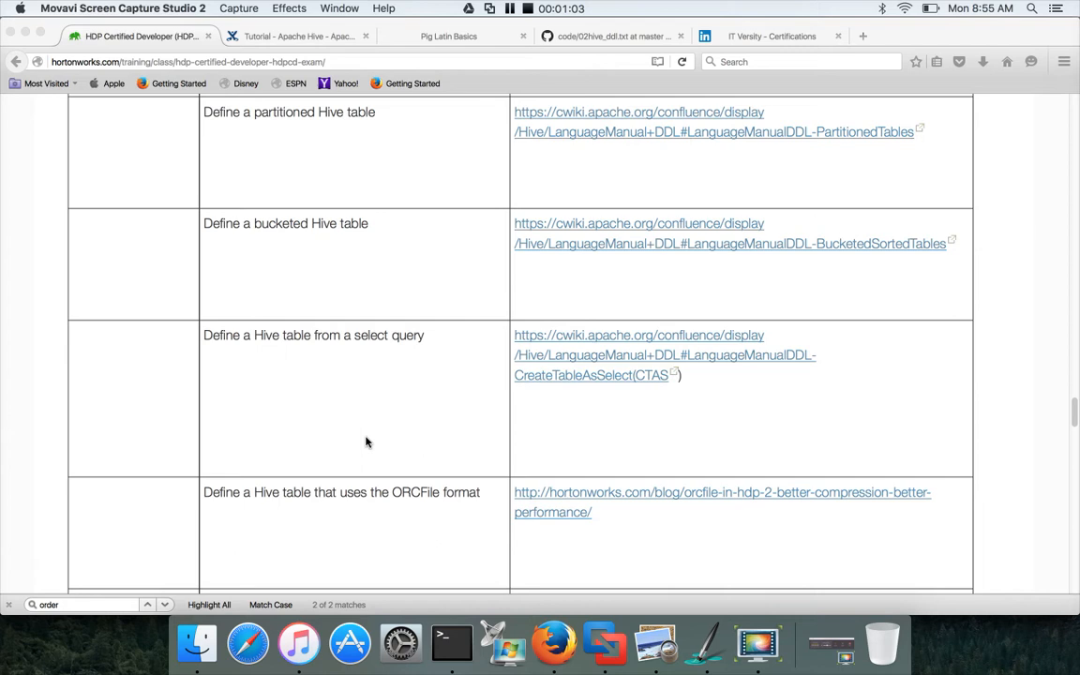
pyautogui.scroll(-3)
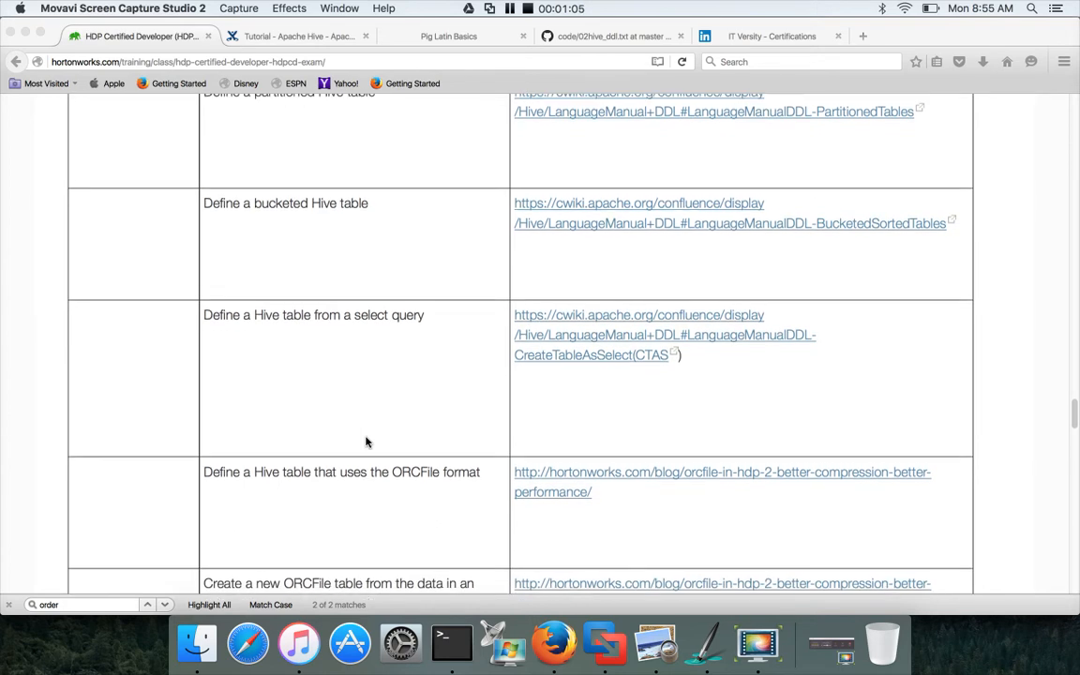
pyautogui.scroll(-3)
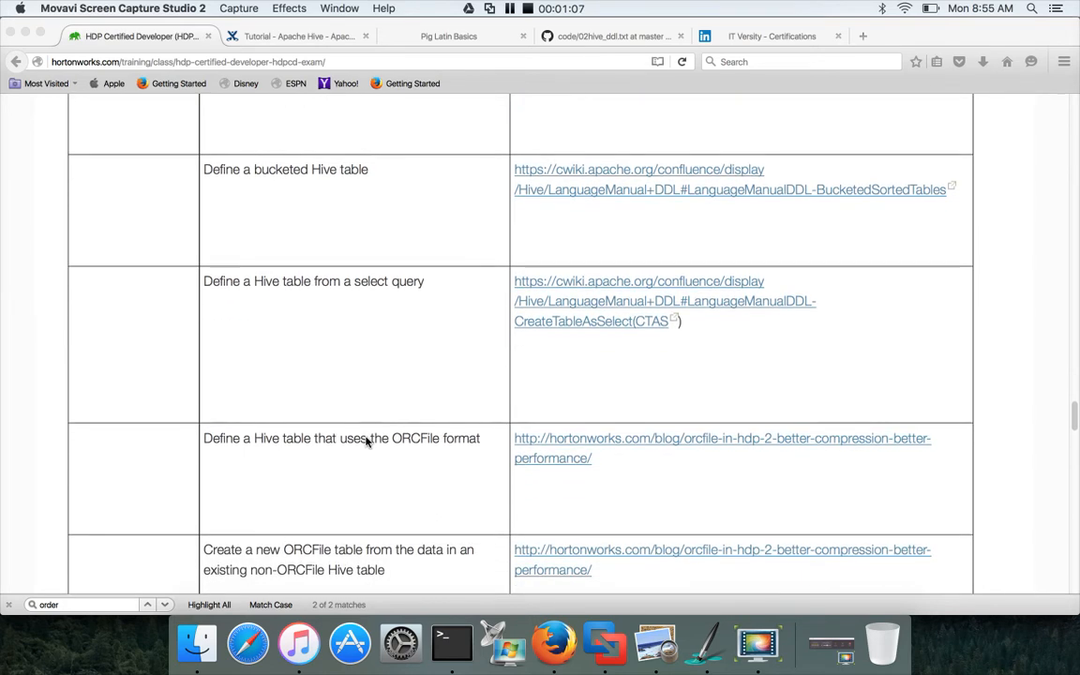
pyautogui.scroll(-3)
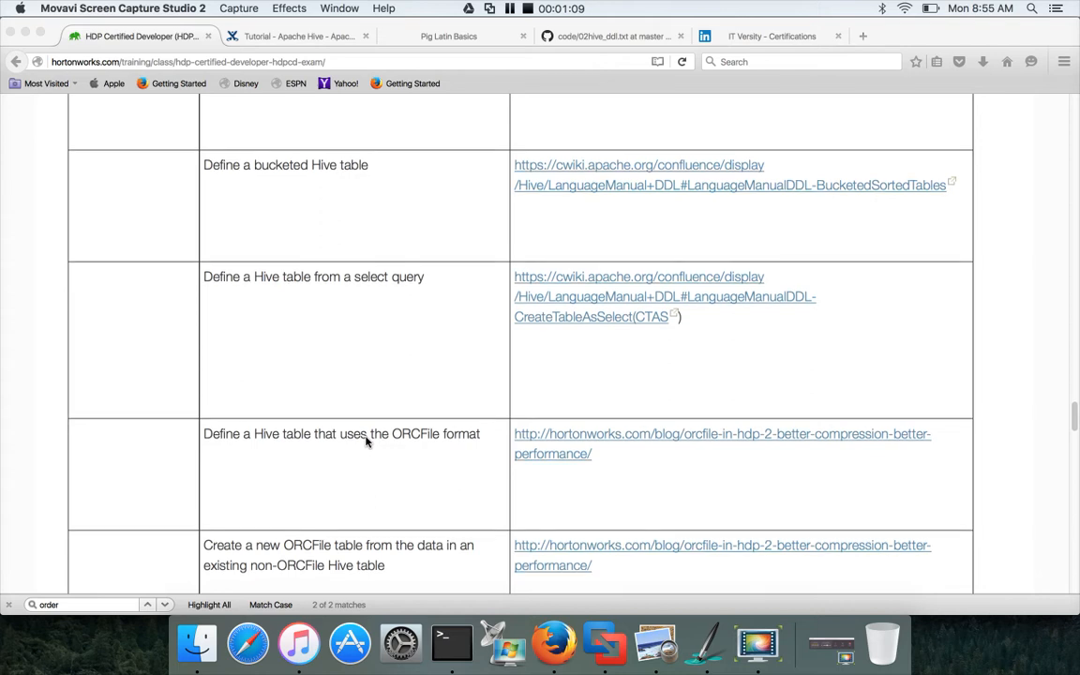
pyautogui.moveTo(357, 400)
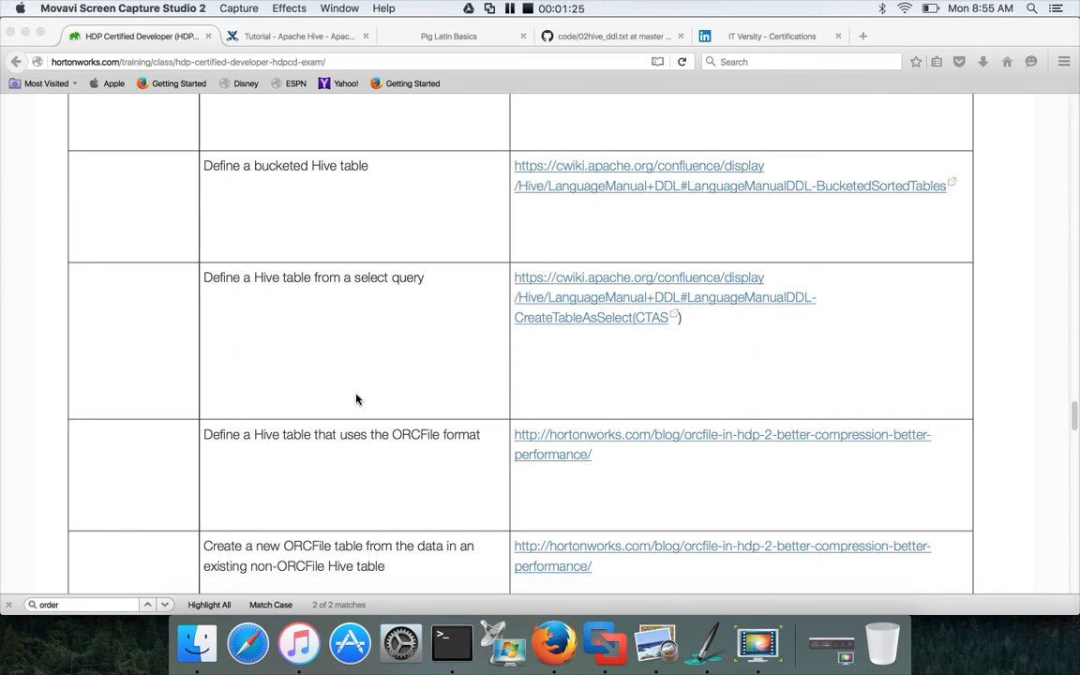
pyautogui.moveTo(328, 277)
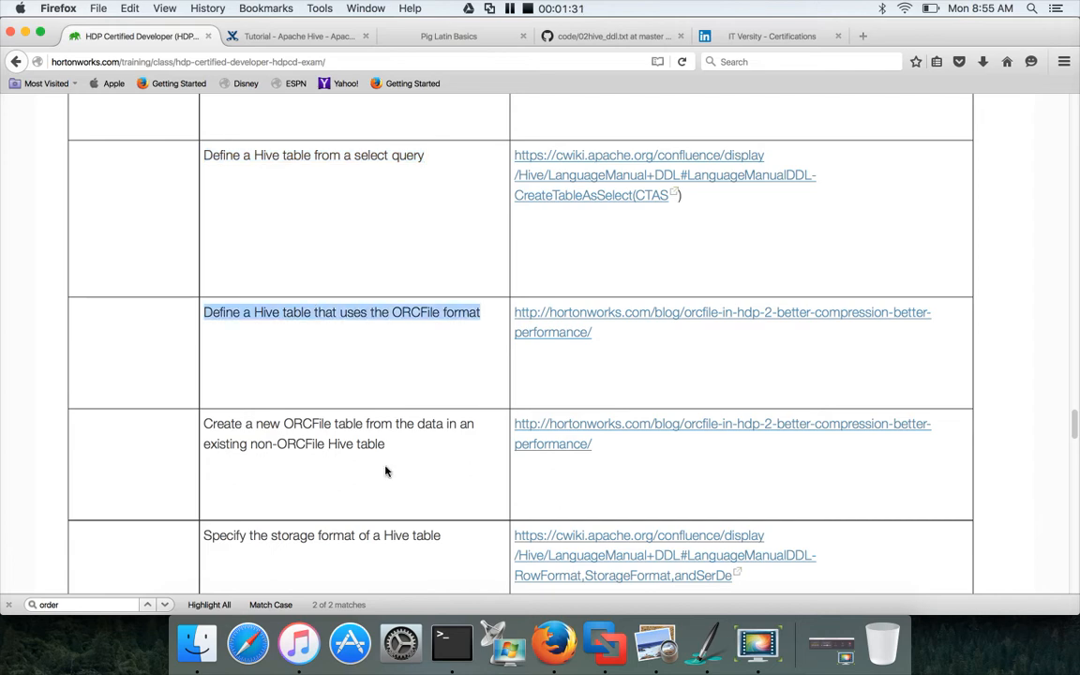
# Scroll past the storage-format and delimiter tasks to loading data from local and HDFS directories.
pyautogui.scroll(-3)
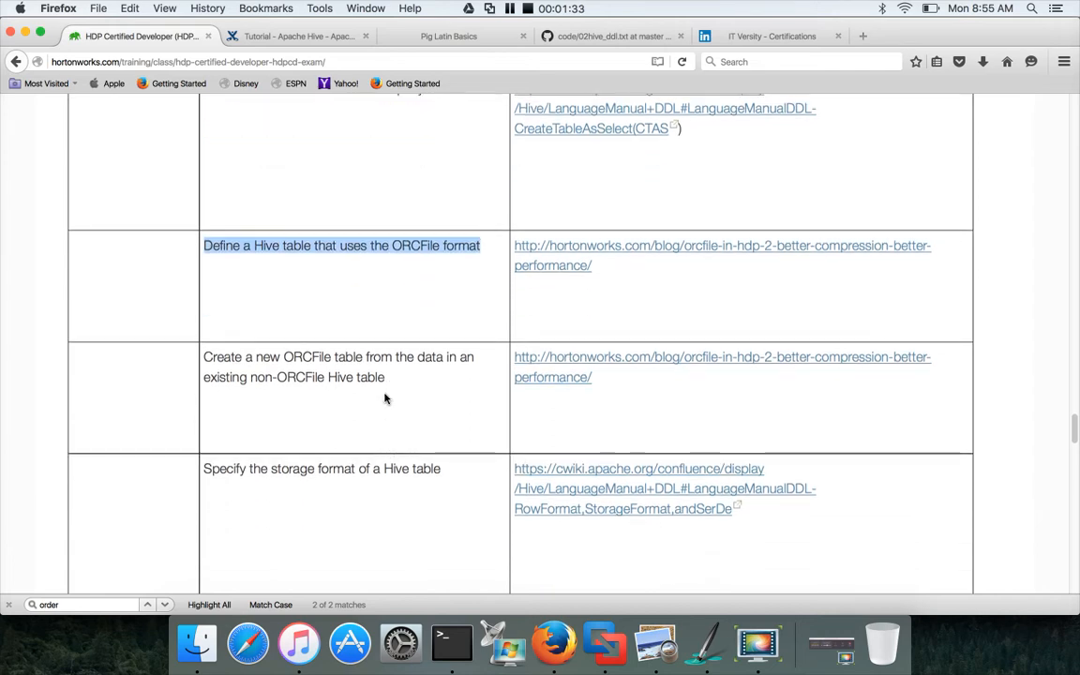
pyautogui.scroll(-3)
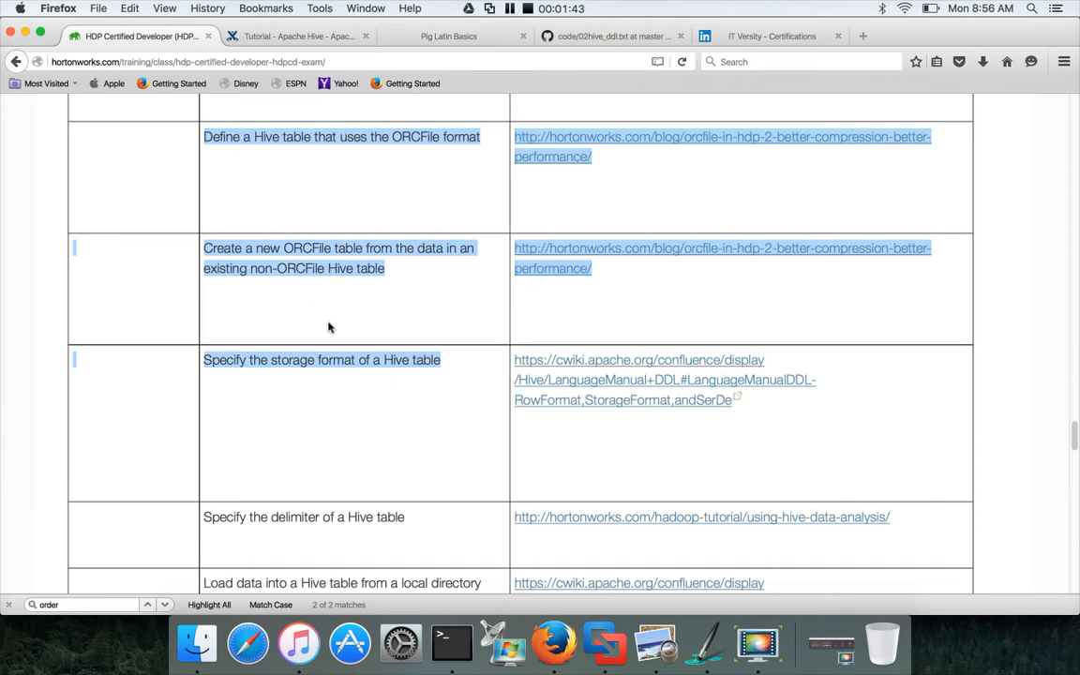
pyautogui.scroll(-3)
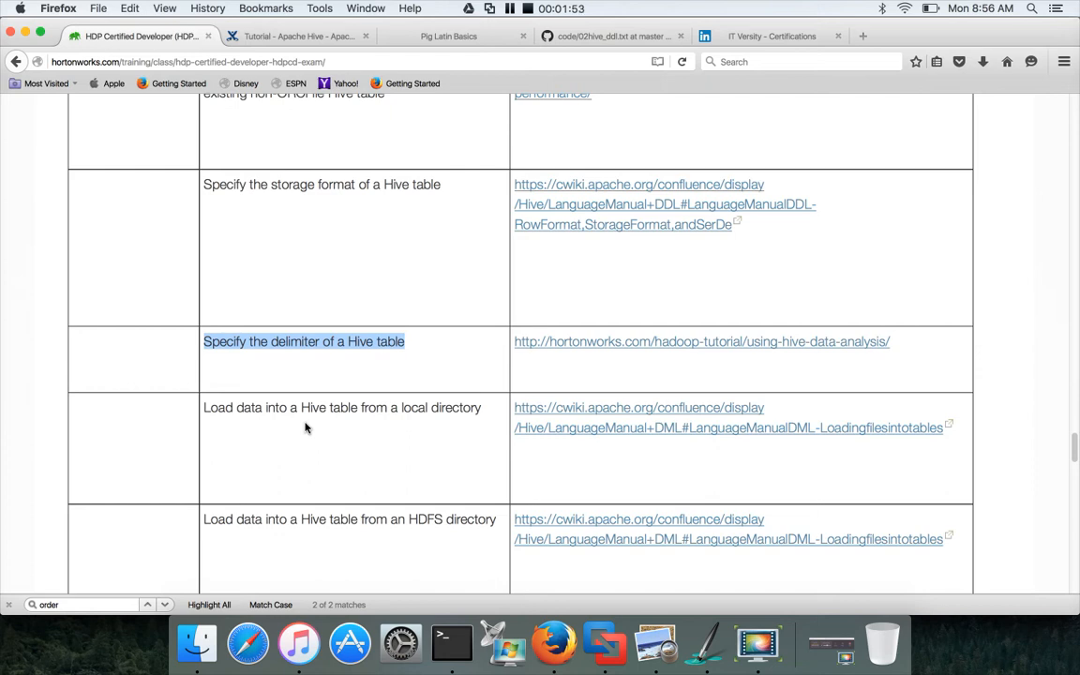
pyautogui.moveTo(314, 425)
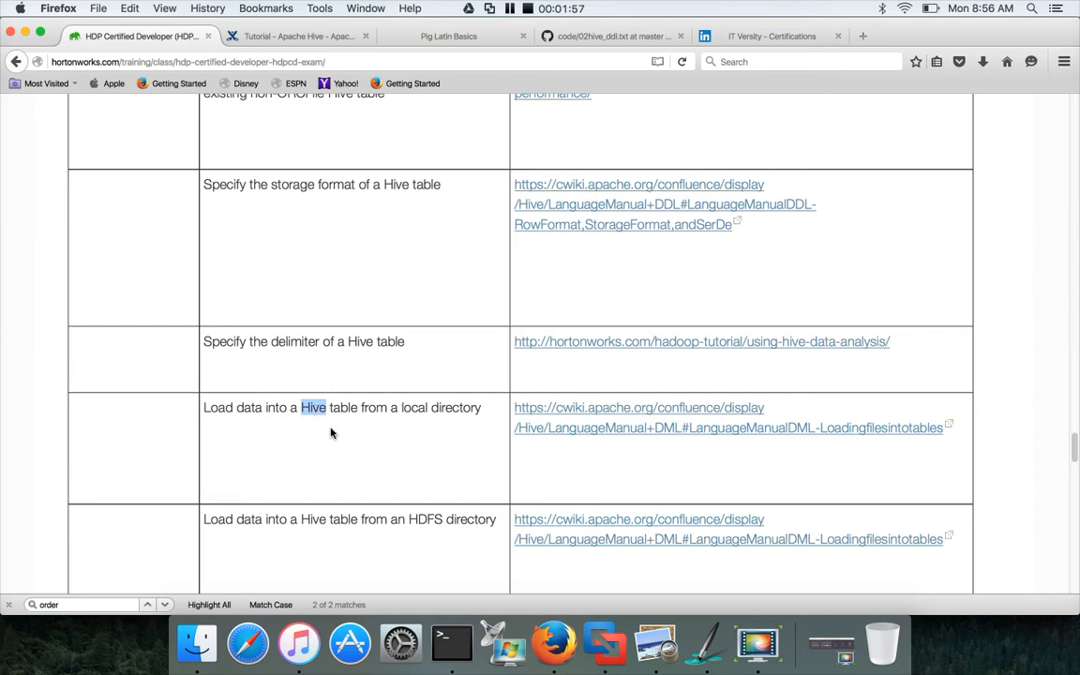
pyautogui.moveTo(380, 442)
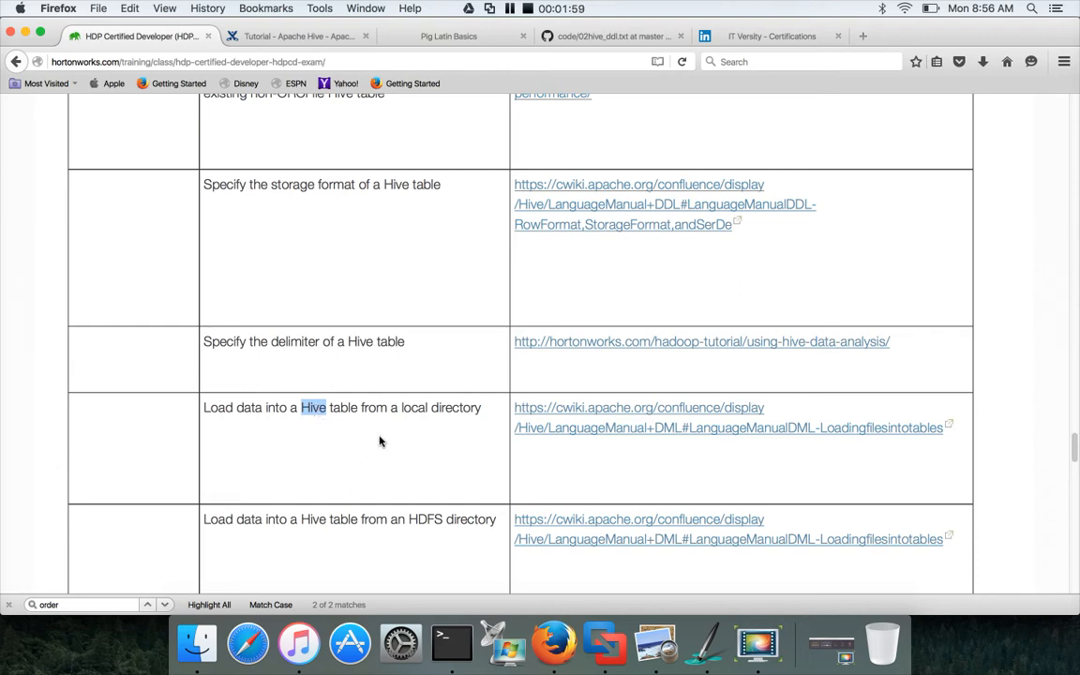
# Scroll past the update, delete and insert tasks to the join, Tez, vectorization and execution-plan tasks.
pyautogui.scroll(-3)
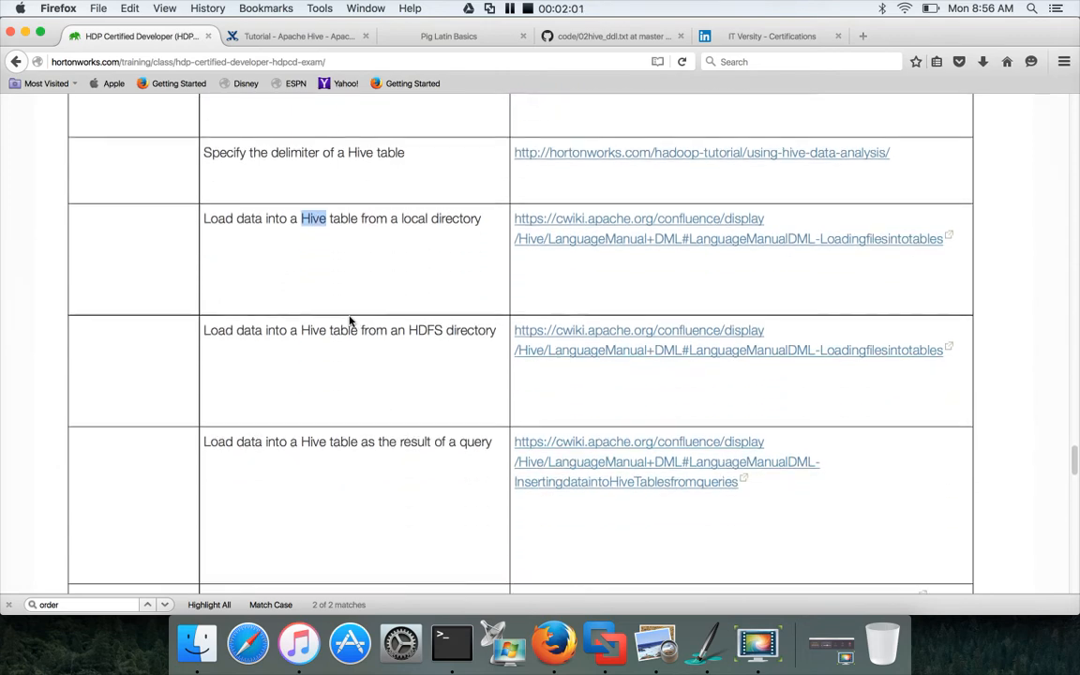
pyautogui.scroll(-3)
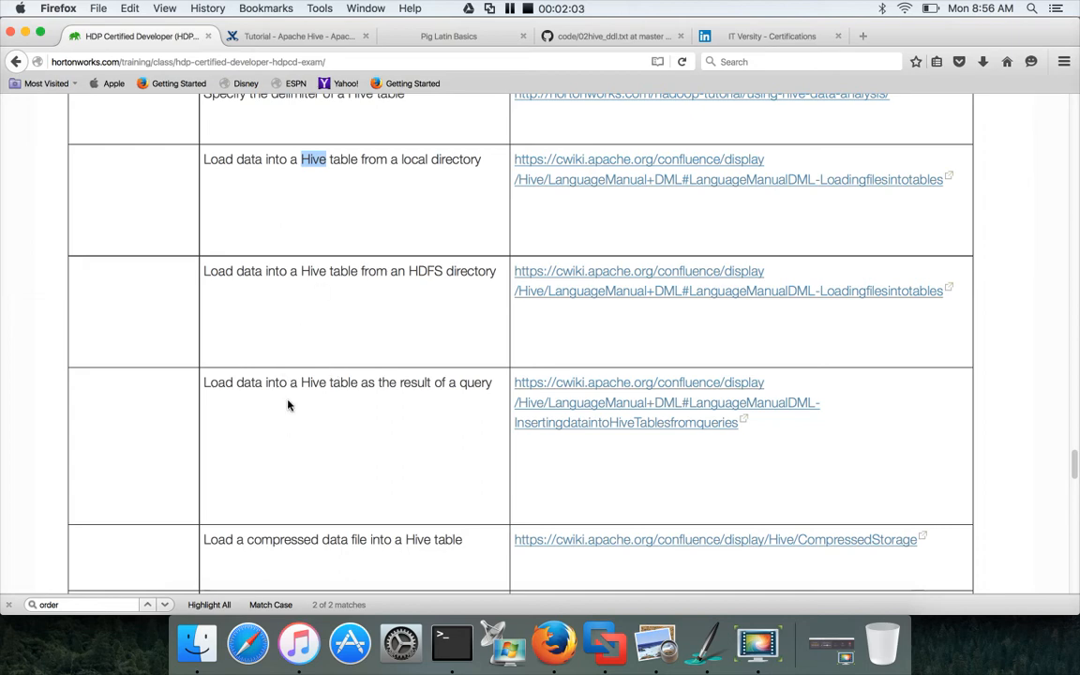
pyautogui.scroll(-3)
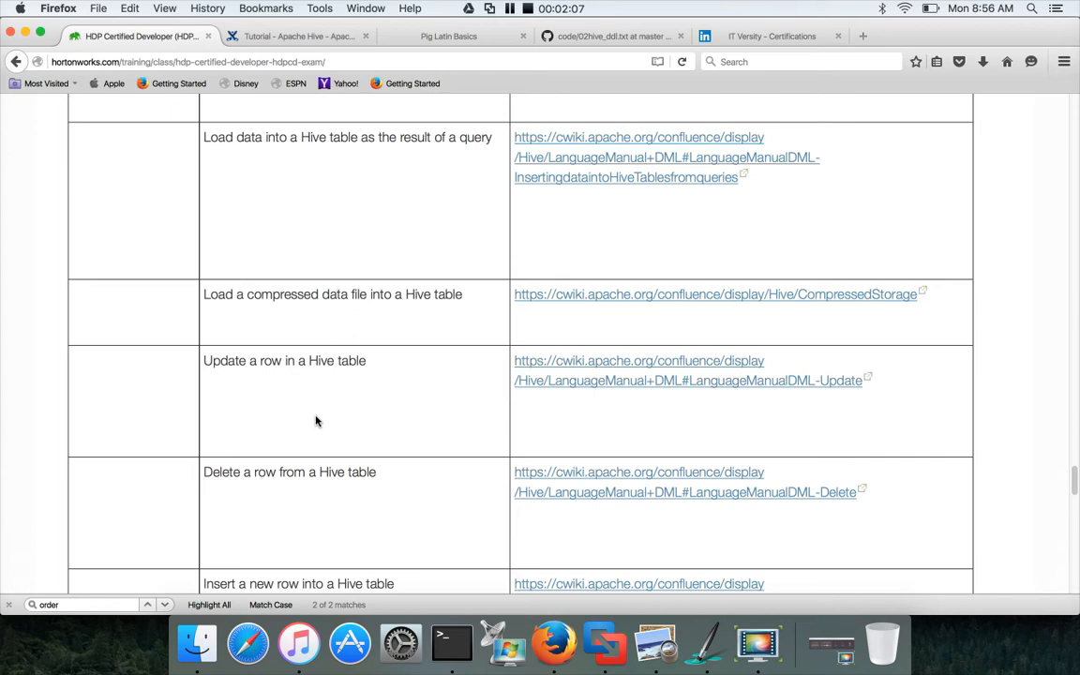
pyautogui.scroll(-3)
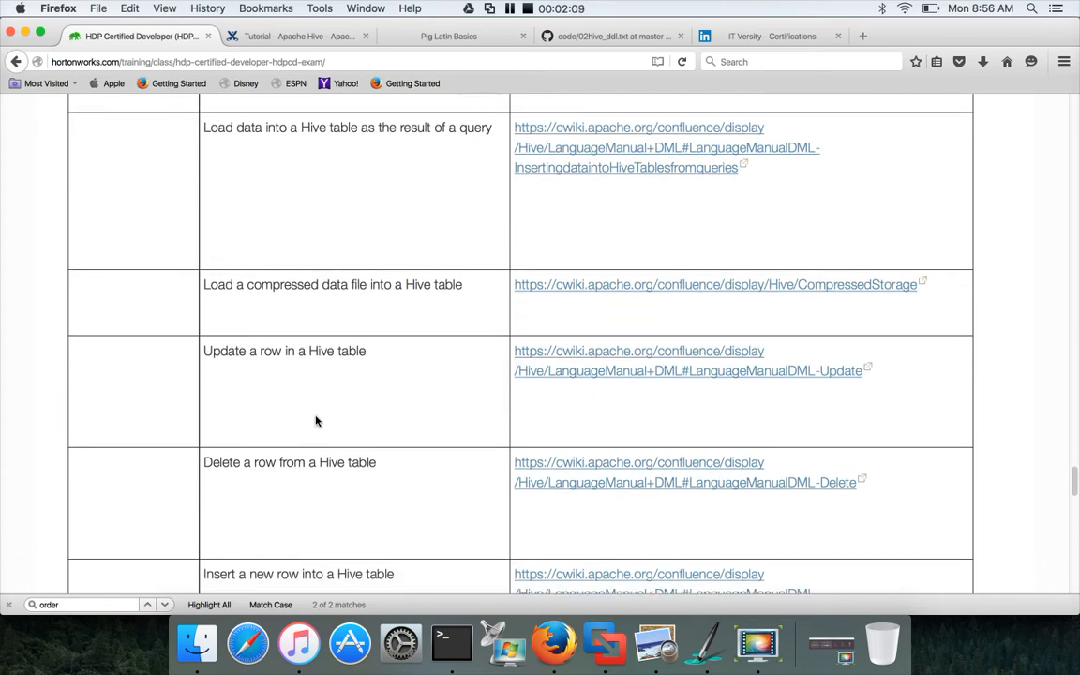
pyautogui.scroll(-3)
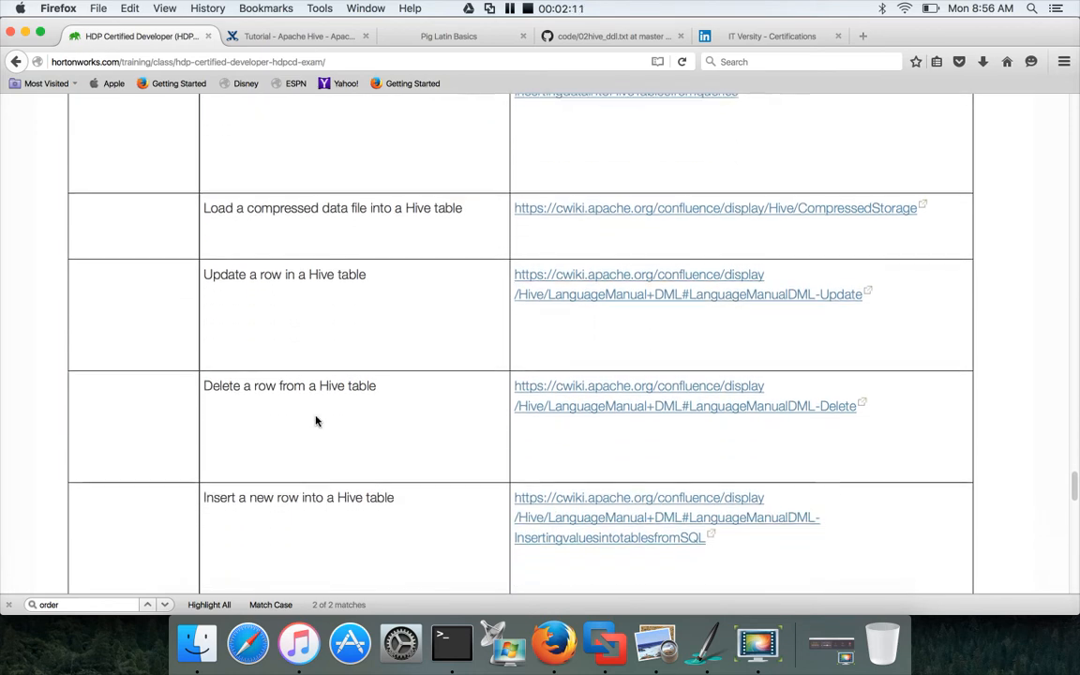
pyautogui.scroll(-3)
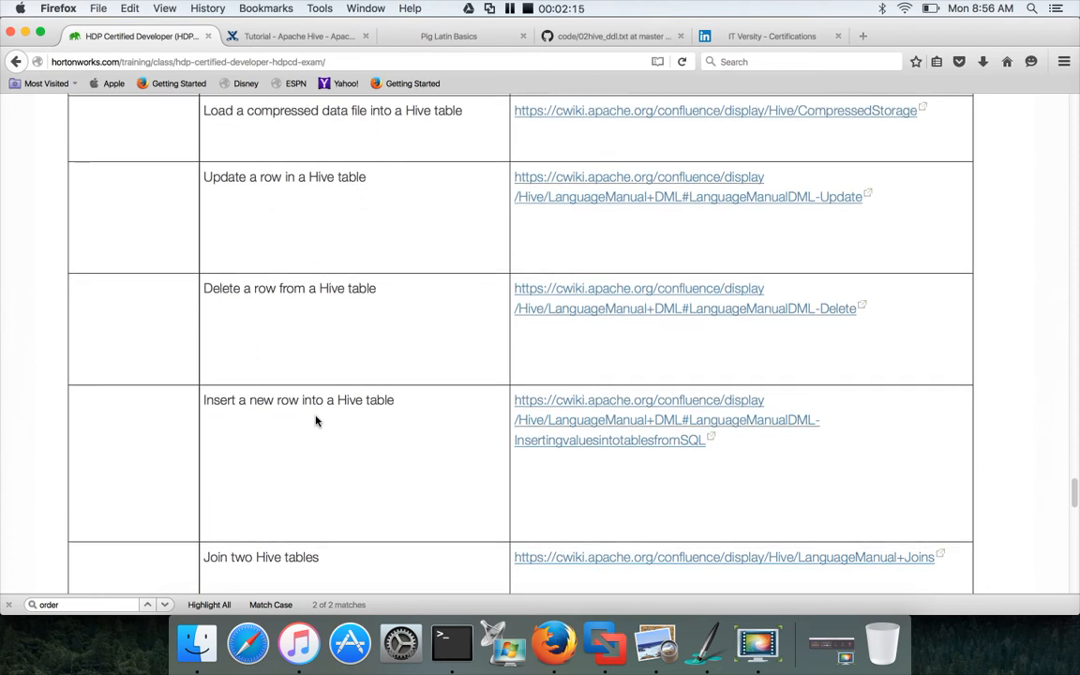
pyautogui.scroll(-3)
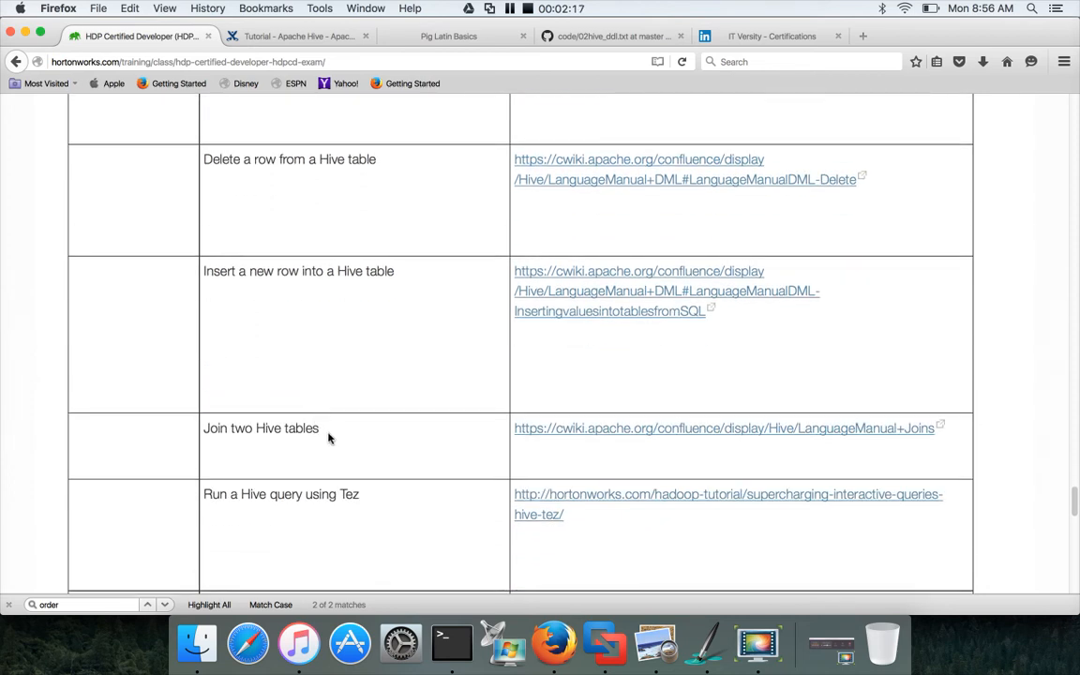
pyautogui.scroll(-3)
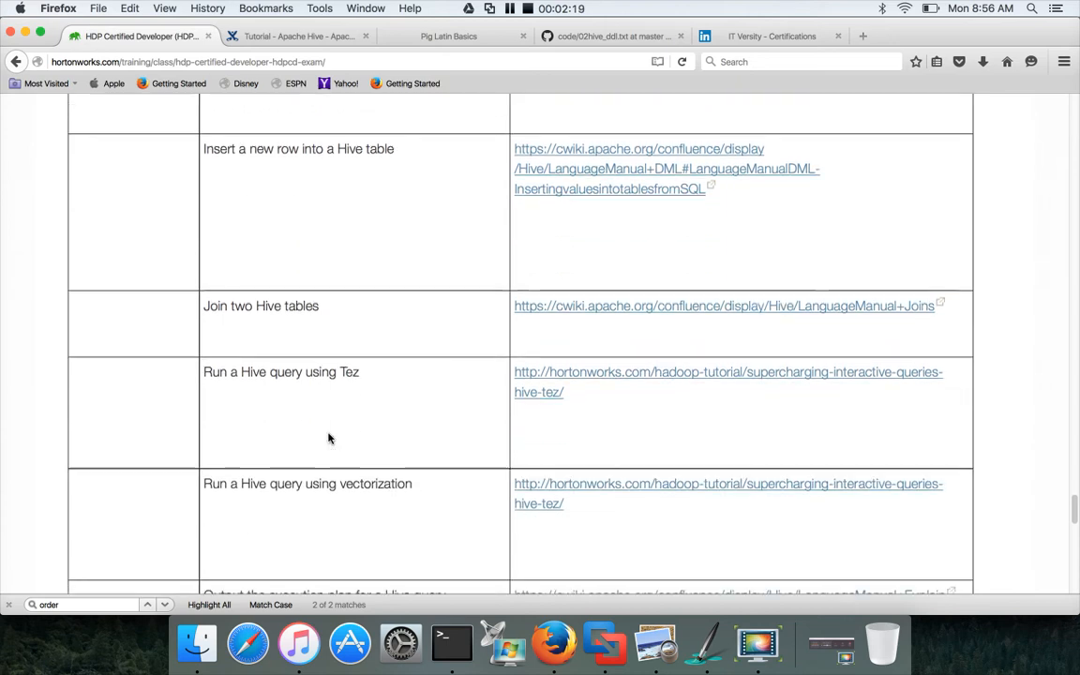
pyautogui.scroll(-3)
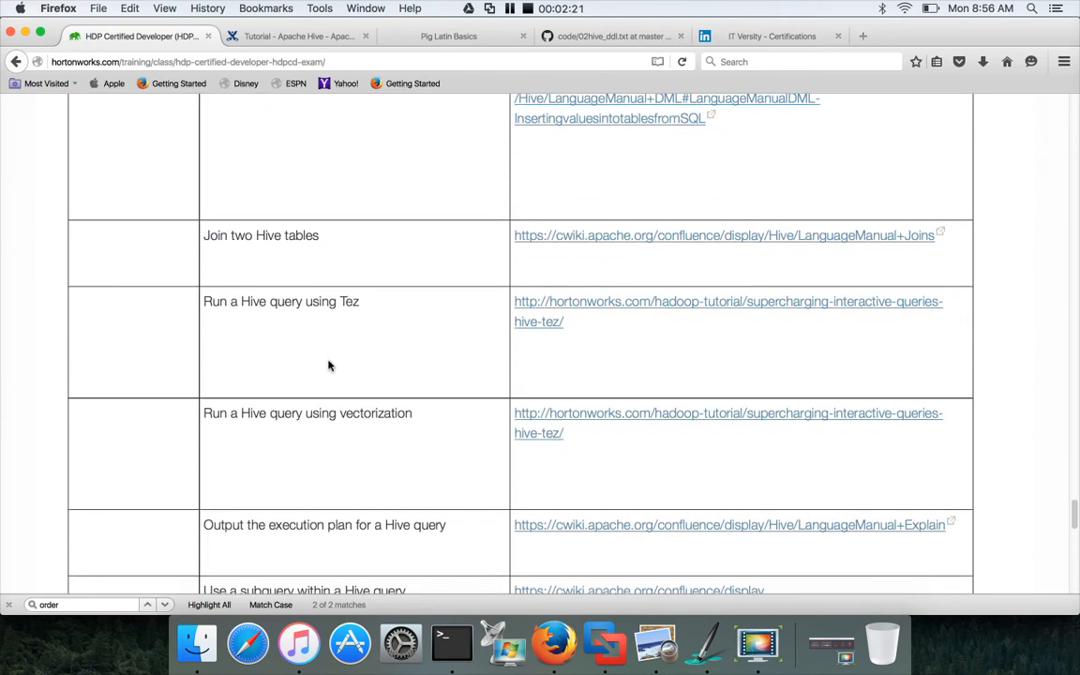
pyautogui.moveTo(334, 334)
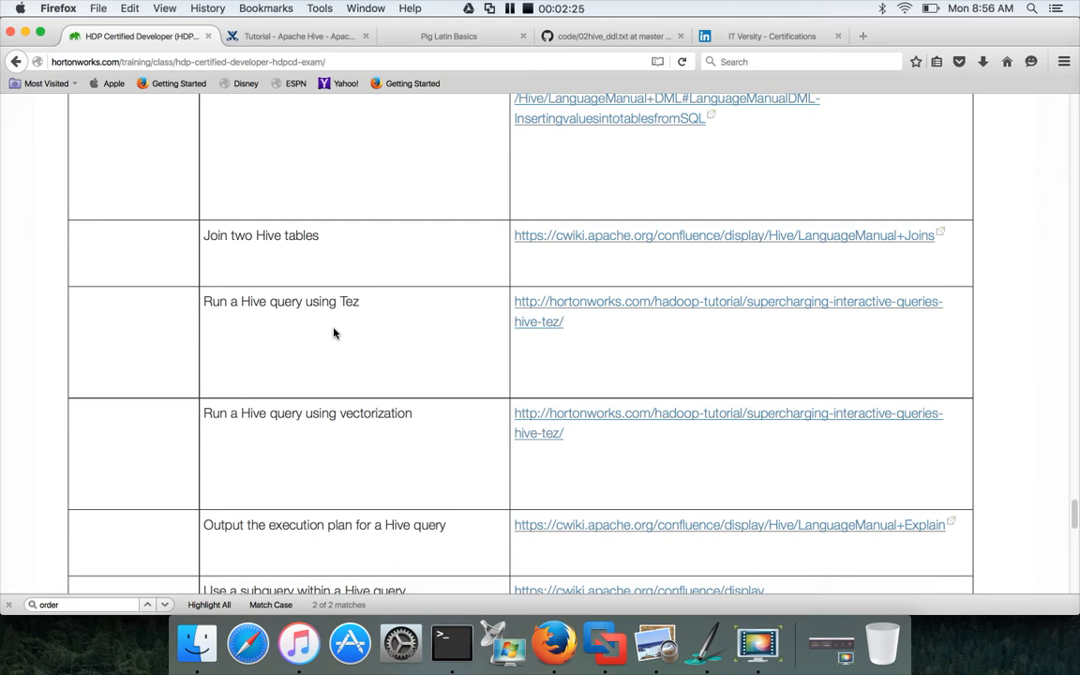
pyautogui.moveTo(343, 383)
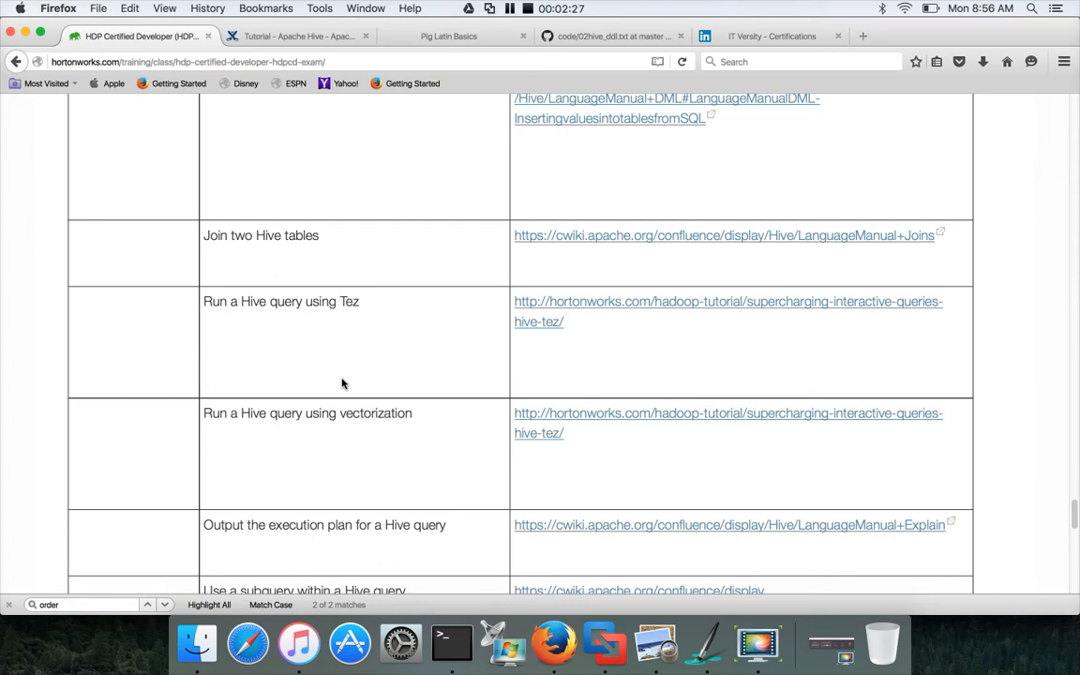
pyautogui.moveTo(346, 394)
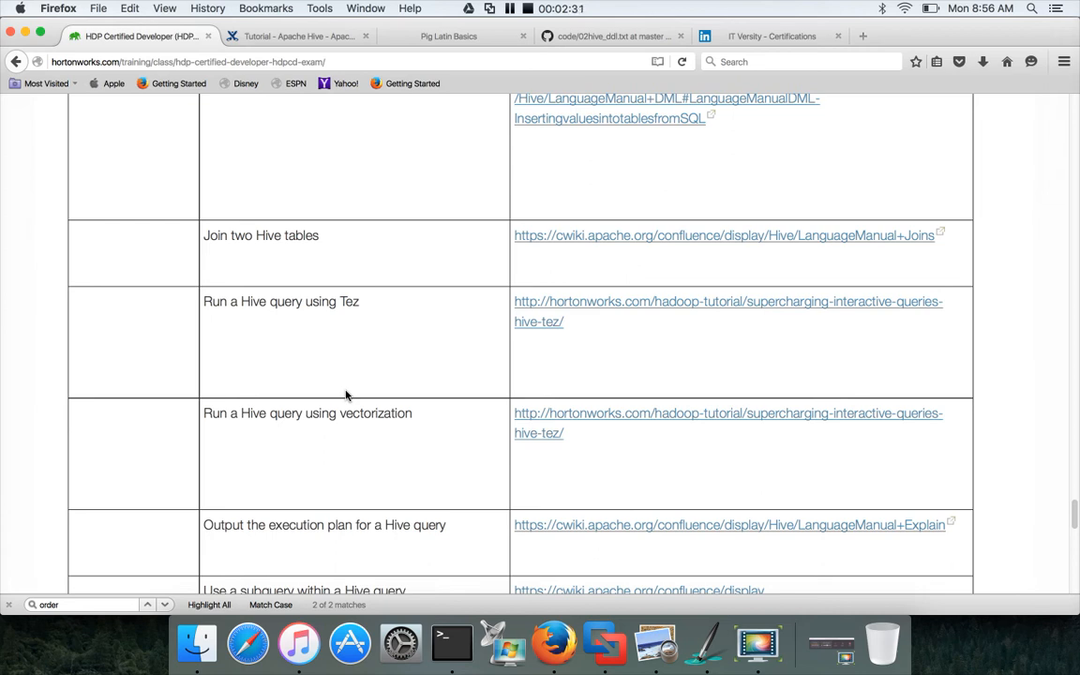
# Highlight 'vectorization', then scroll to the final subquery, ordered-output and configuration-property tasks.
pyautogui.doubleClick(375, 413)
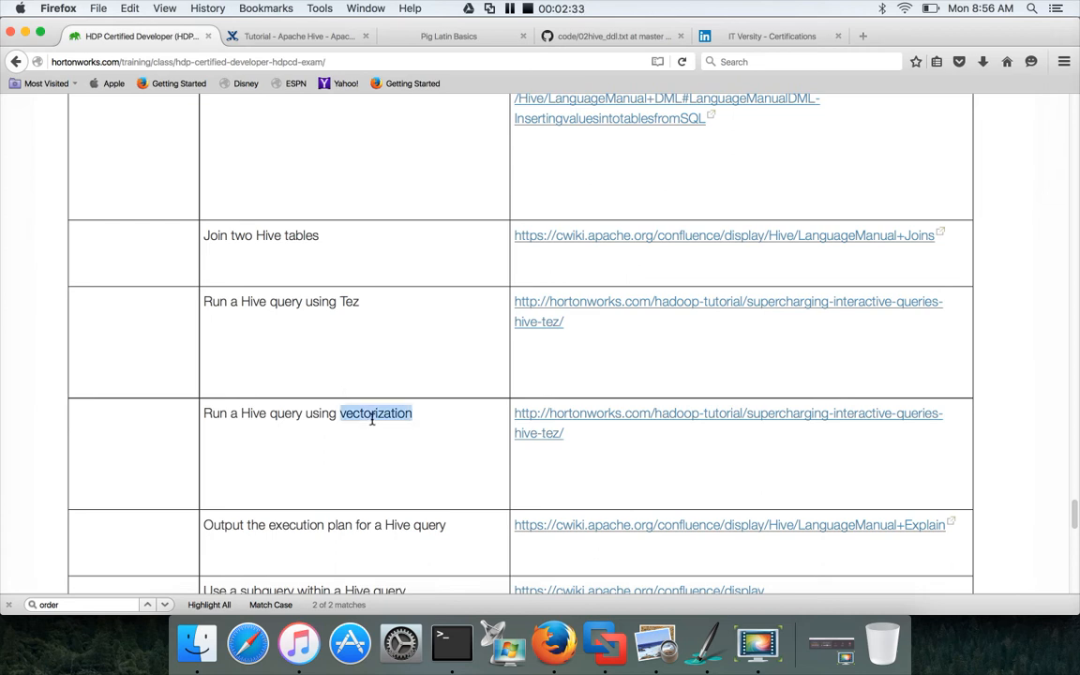
pyautogui.scroll(-3)
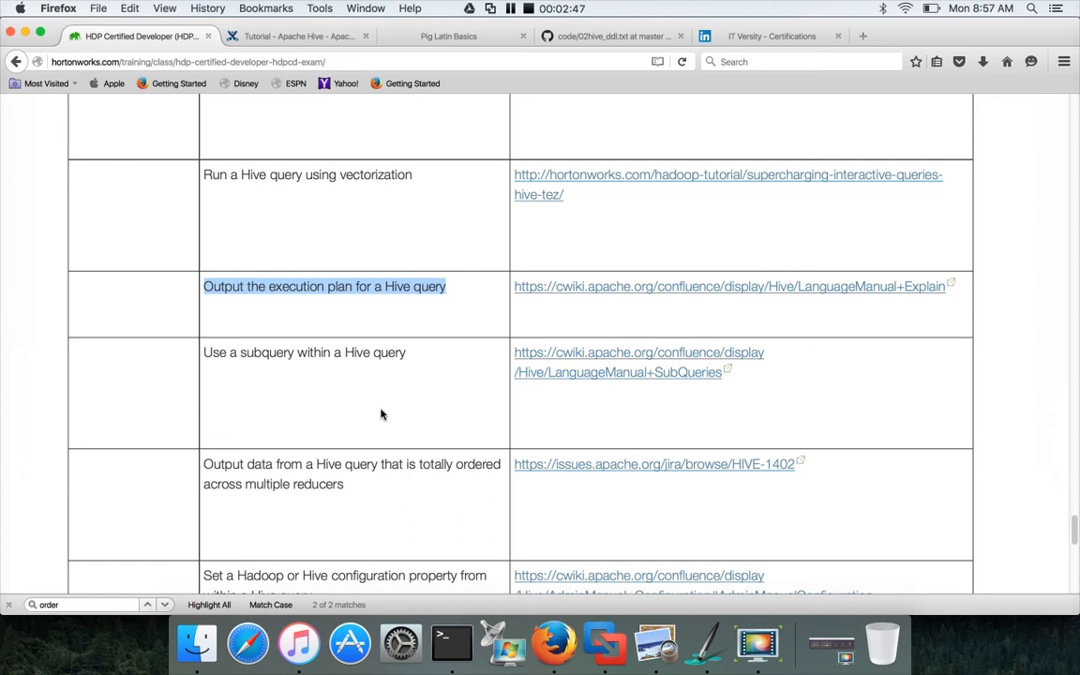
pyautogui.scroll(-3)
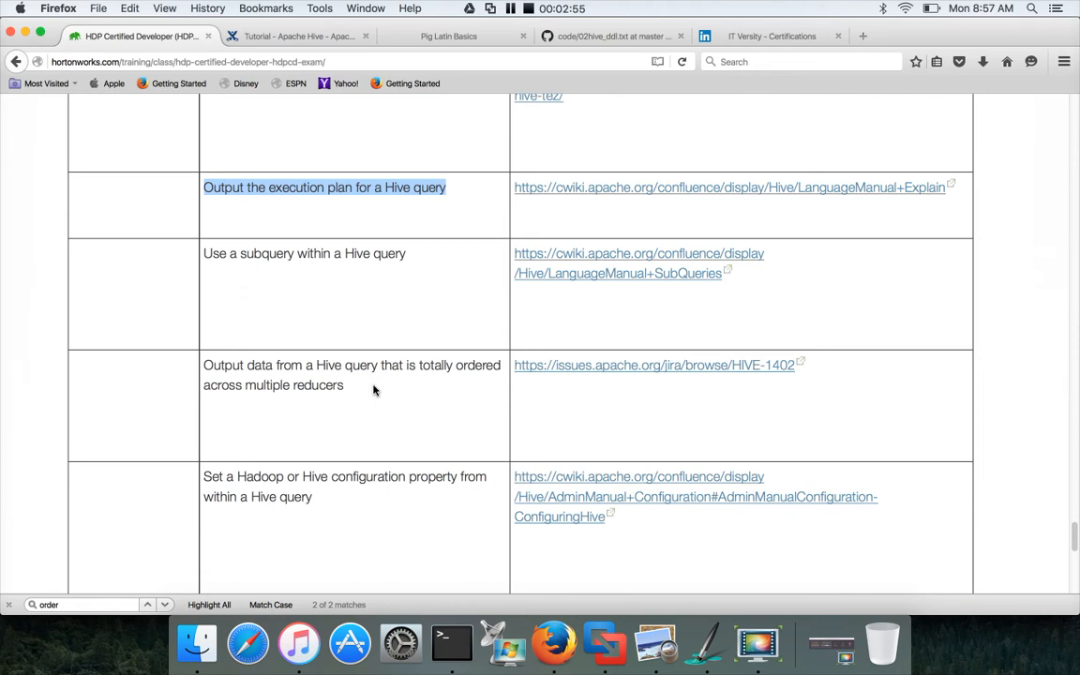
pyautogui.scroll(-3)
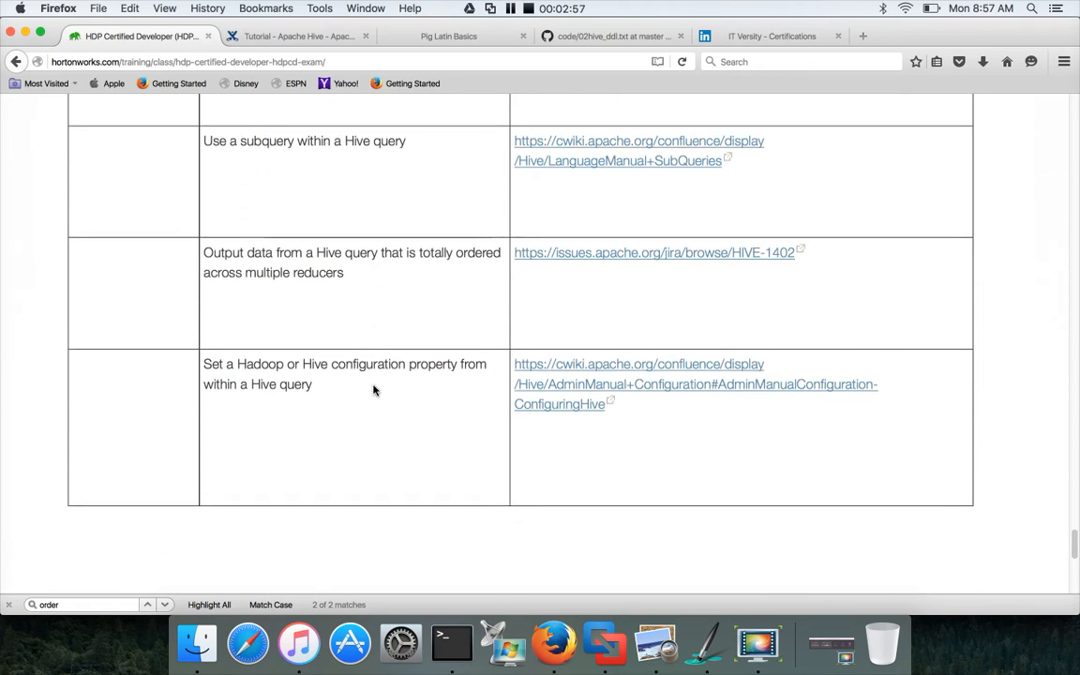
pyautogui.moveTo(371, 391)
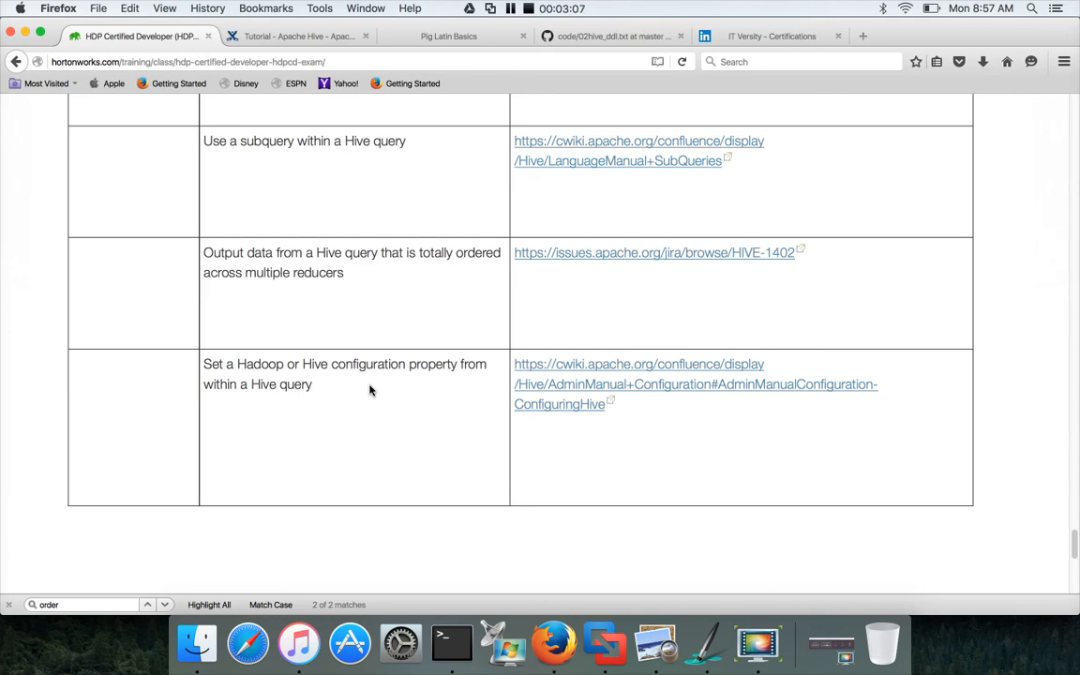
# Scroll the Data Analysis tasks, then switch to the IT Versity - Certifications LinkedIn group page.
pyautogui.scroll(-3)
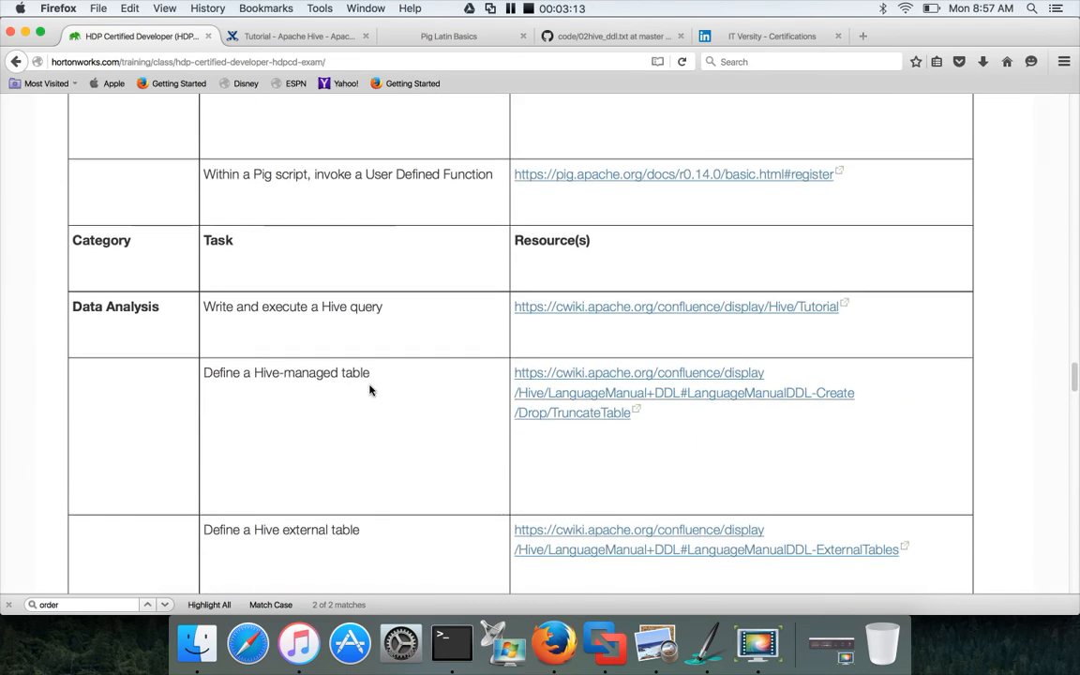
pyautogui.scroll(-3)
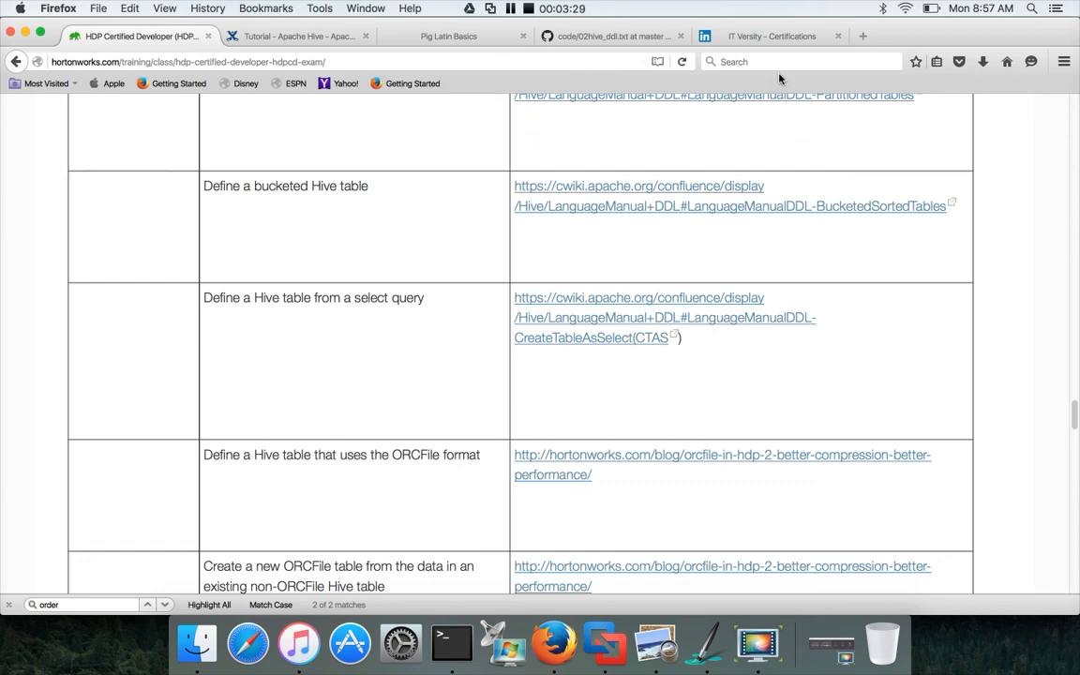
pyautogui.click(771, 36)
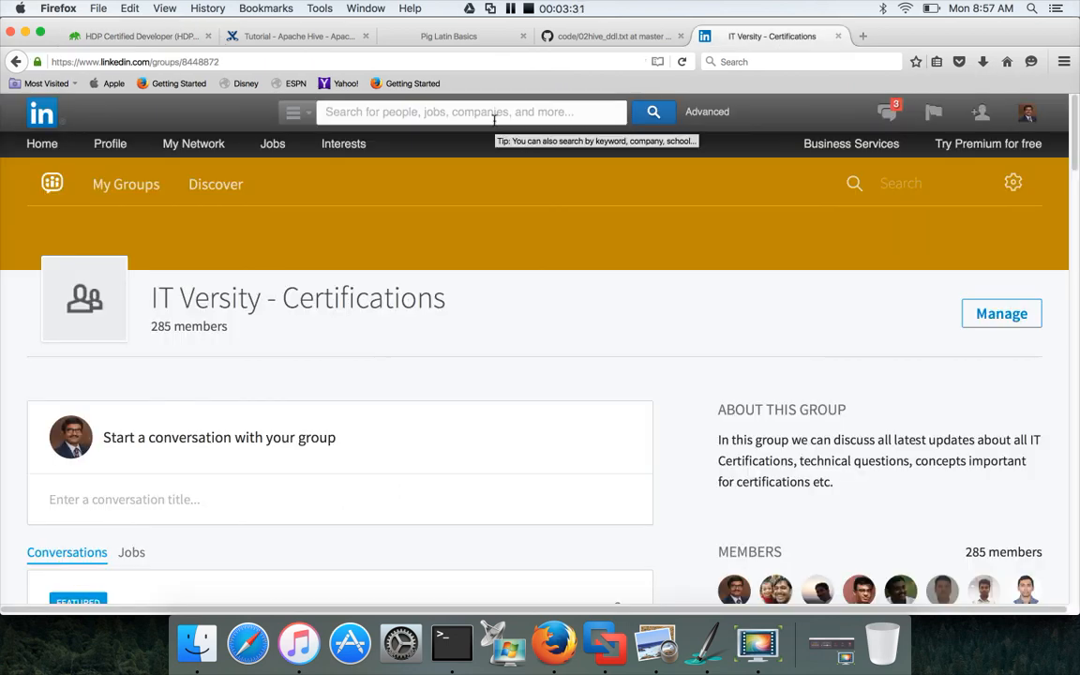